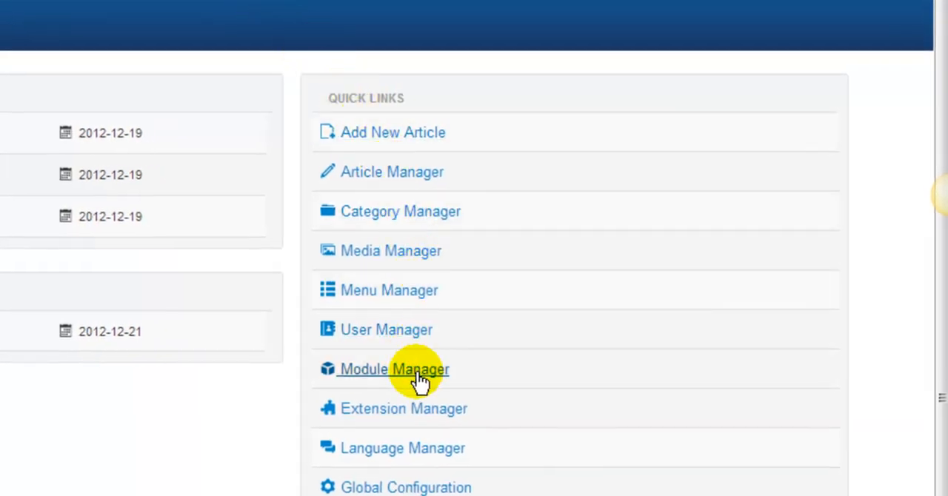
From Quick Links, go to Module Manager and start a new module.
click(394, 369)
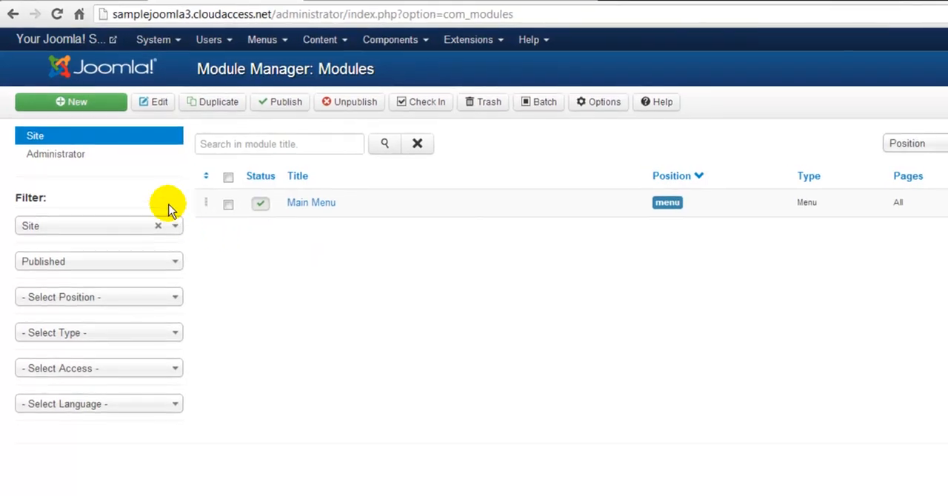
click(71, 100)
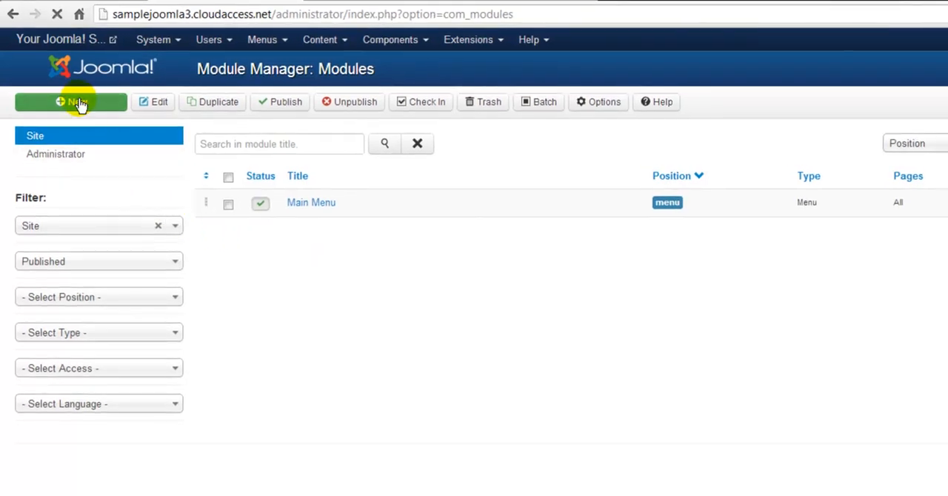
click(71, 101)
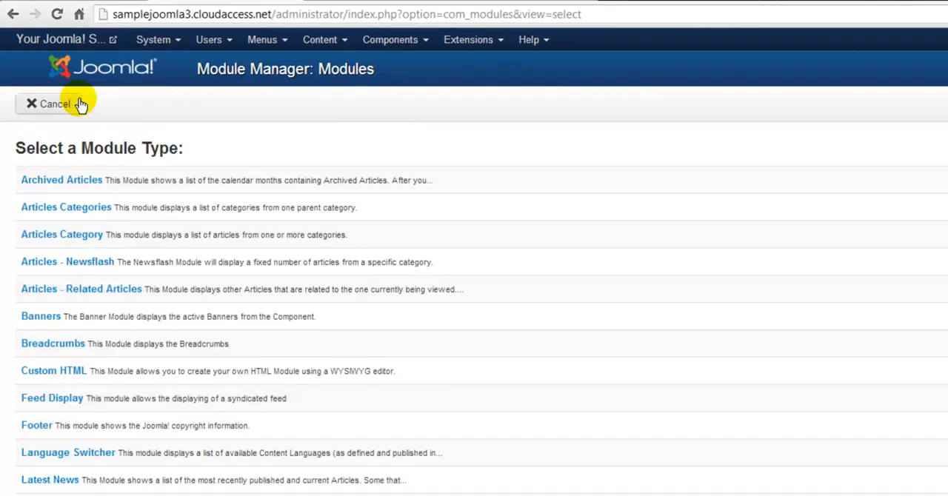
mouse_move(53, 343)
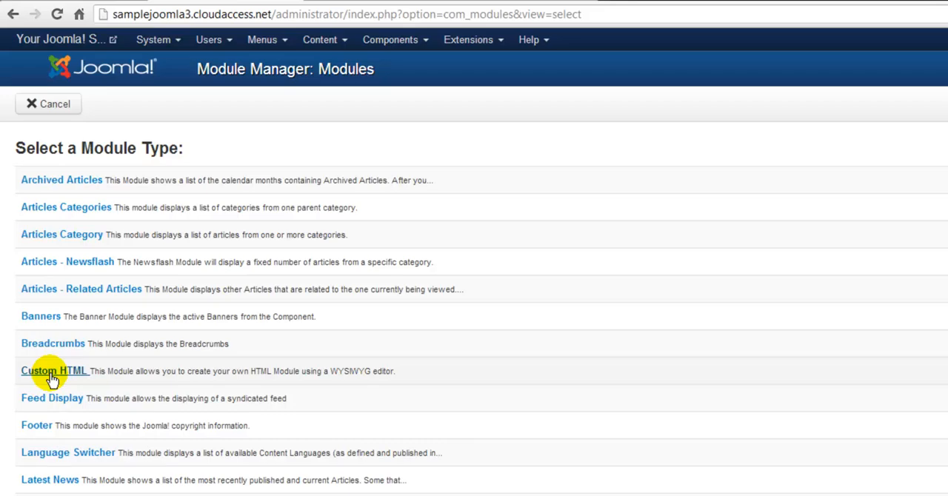
Create a Custom HTML module titled 'Banner' and assign it the Header [header] position.
click(53, 371)
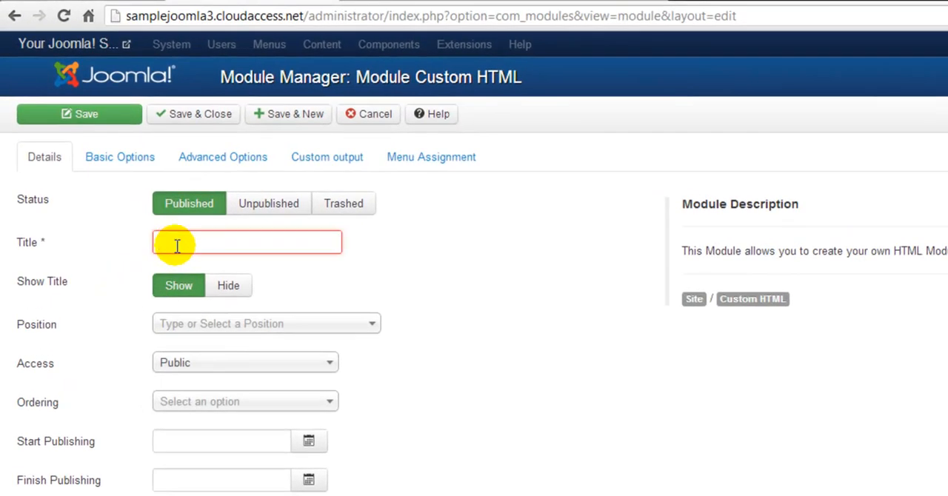
text(Banner)
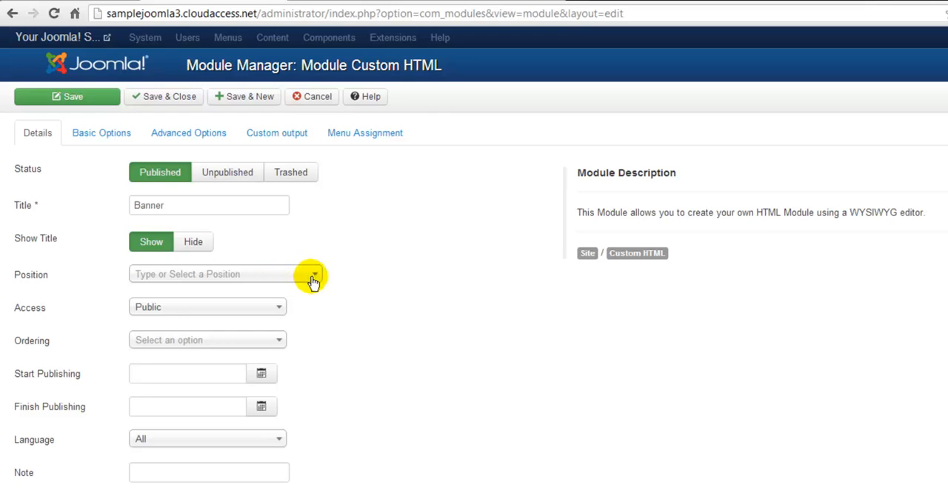
click(222, 274)
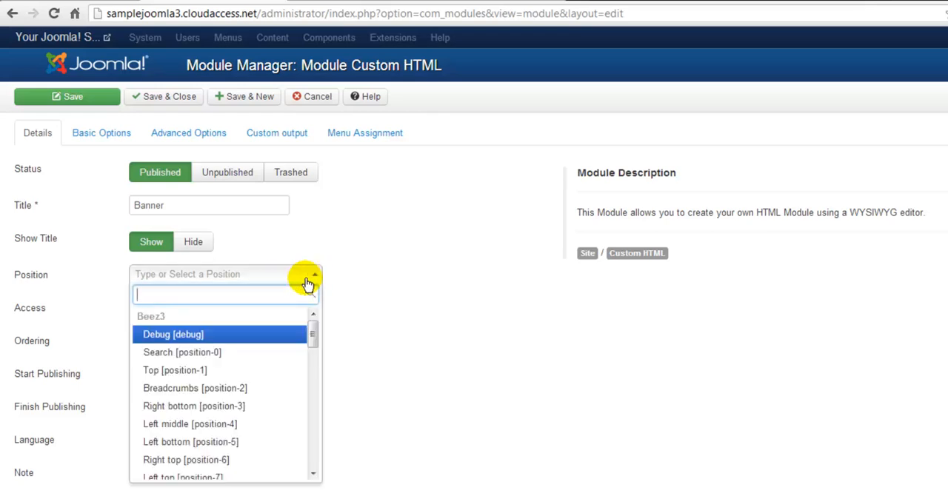
text(header)
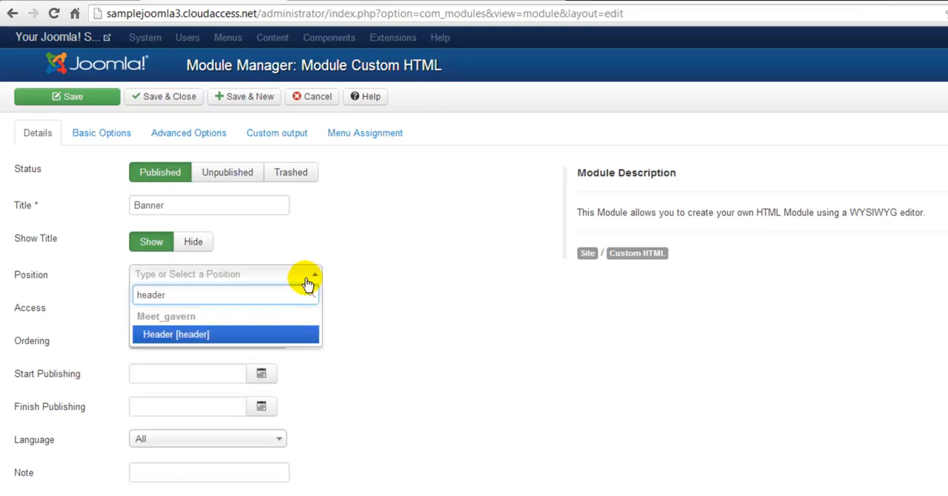
click(174, 335)
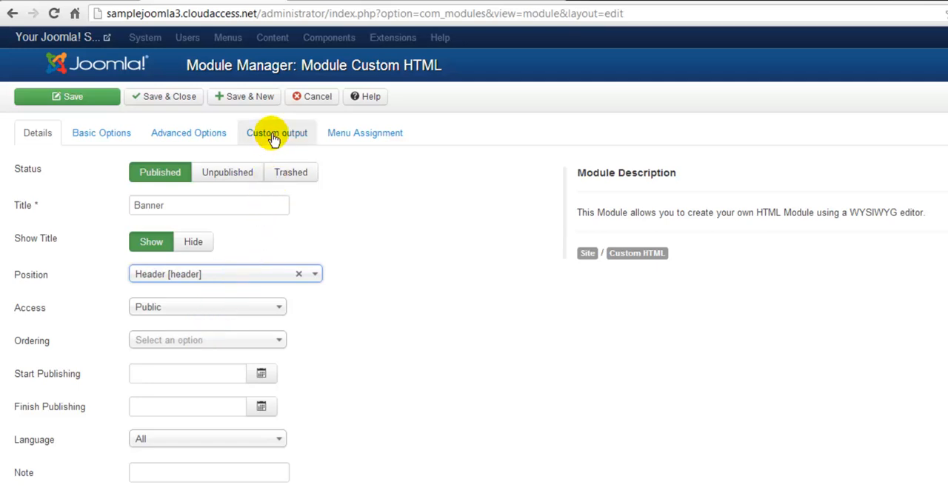
In the Custom output editor, bring up the image manager's upload window.
click(276, 133)
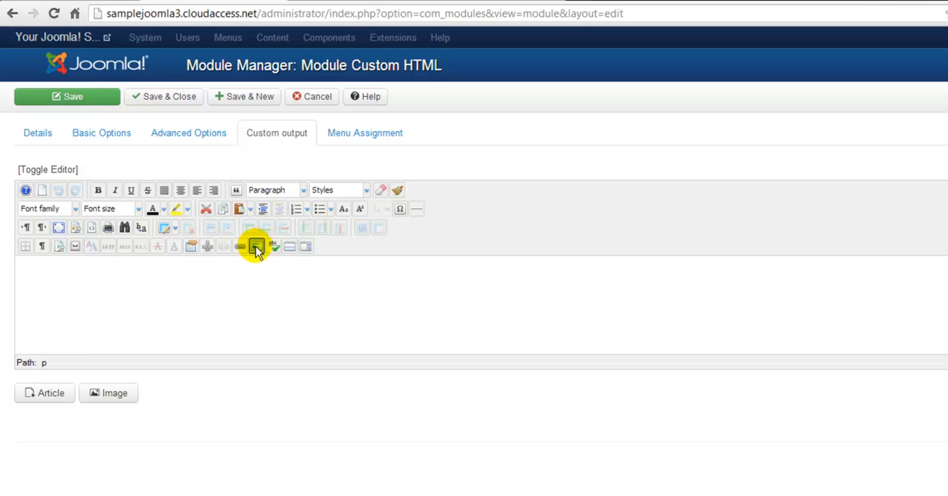
mouse_move(255, 246)
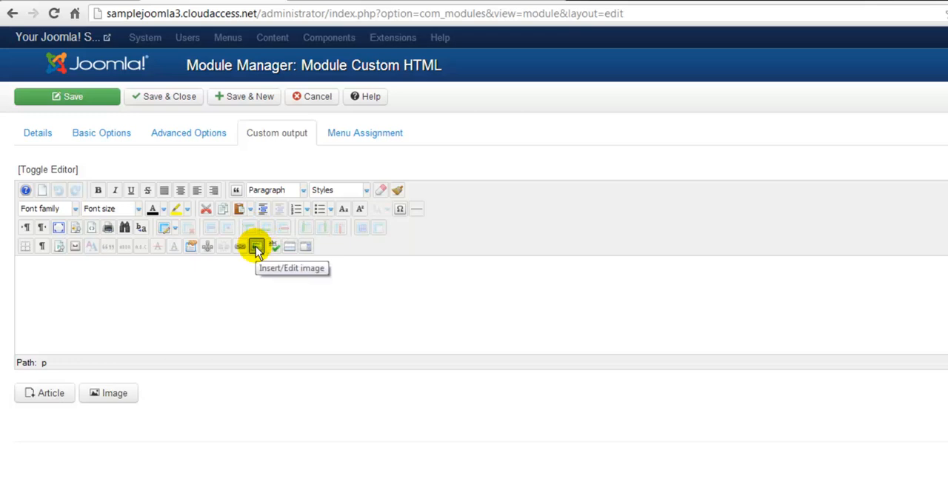
click(255, 246)
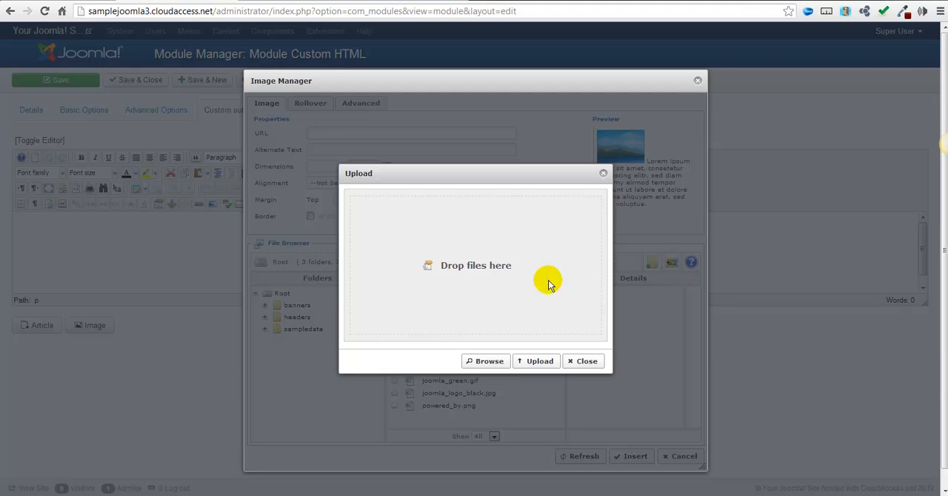
Upload newbanner.jpg from the computer into the image manager.
click(486, 361)
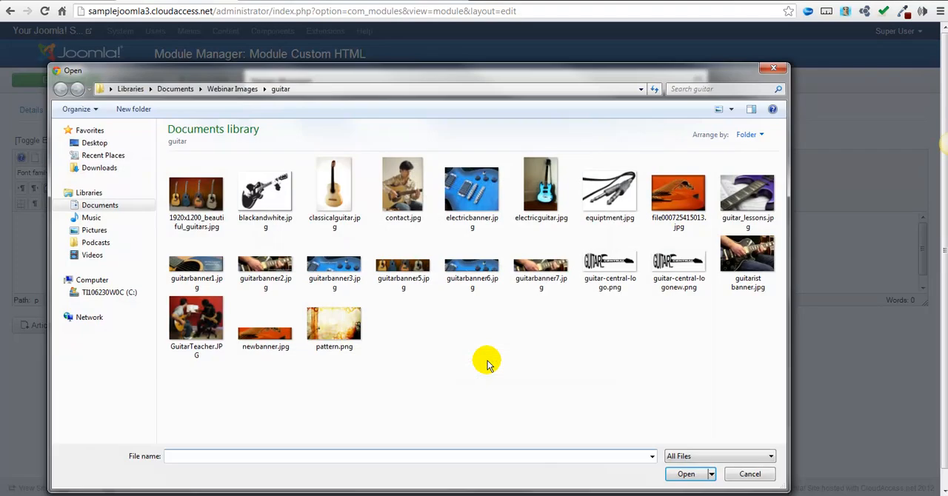
click(265, 322)
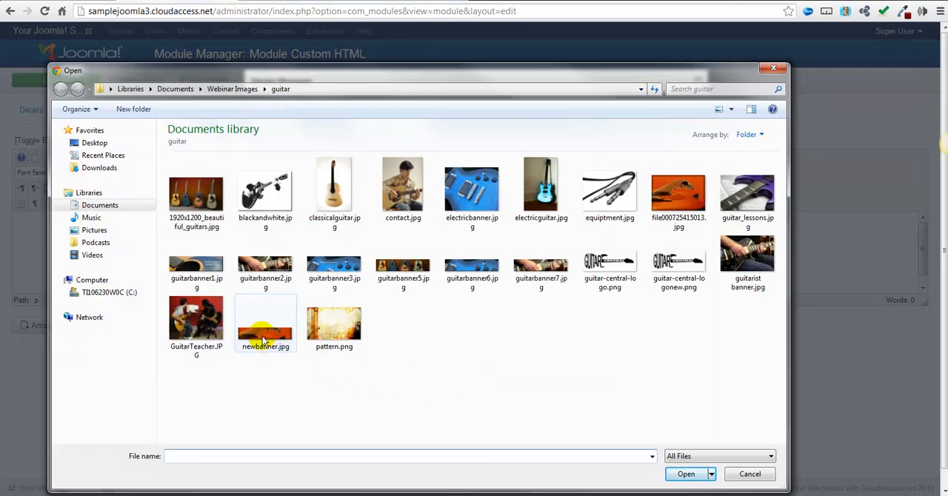
click(684, 474)
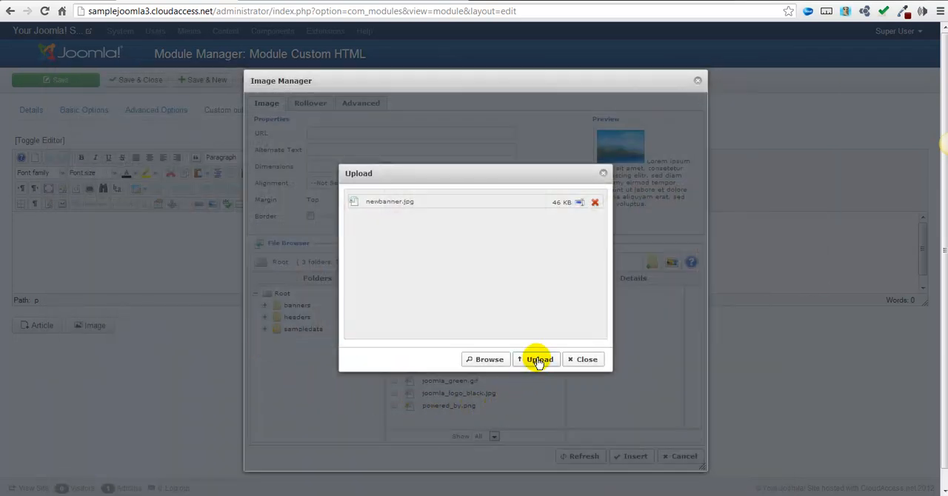
click(539, 358)
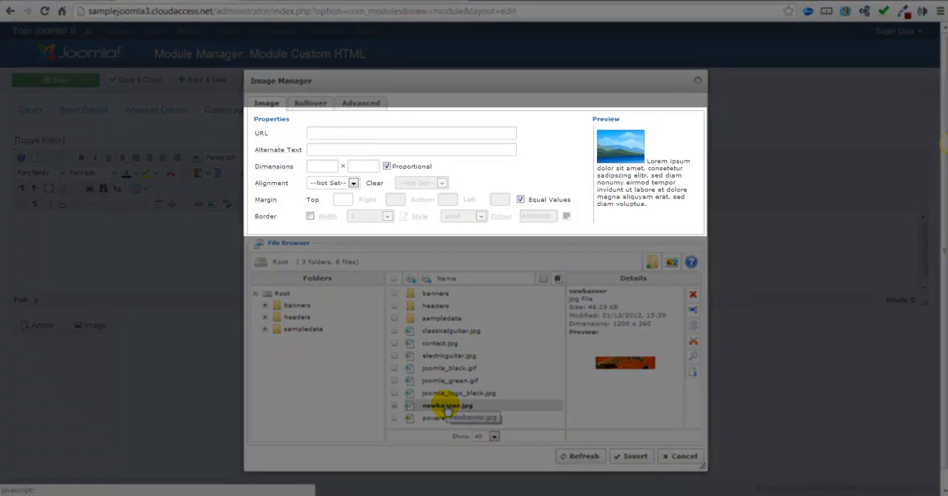
Insert newbanner.jpg as the Banner module's content, save it, and view the live site.
click(445, 405)
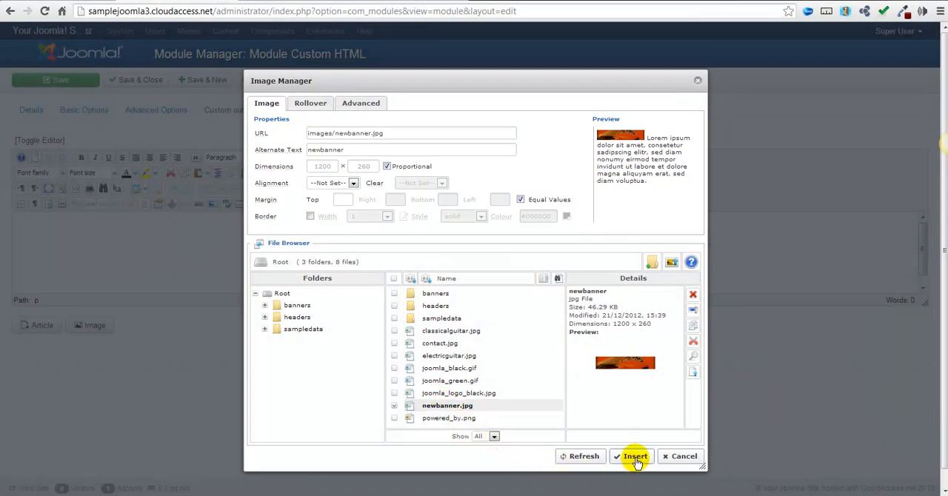
click(634, 457)
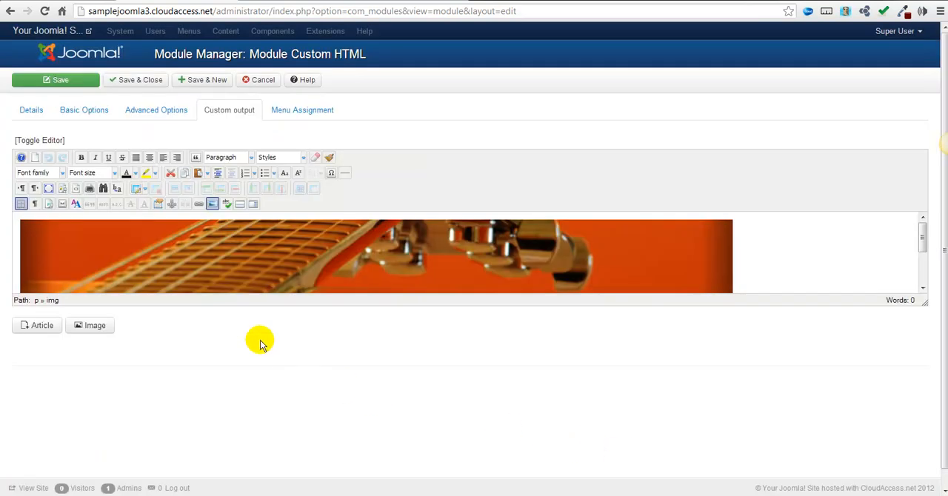
click(56, 80)
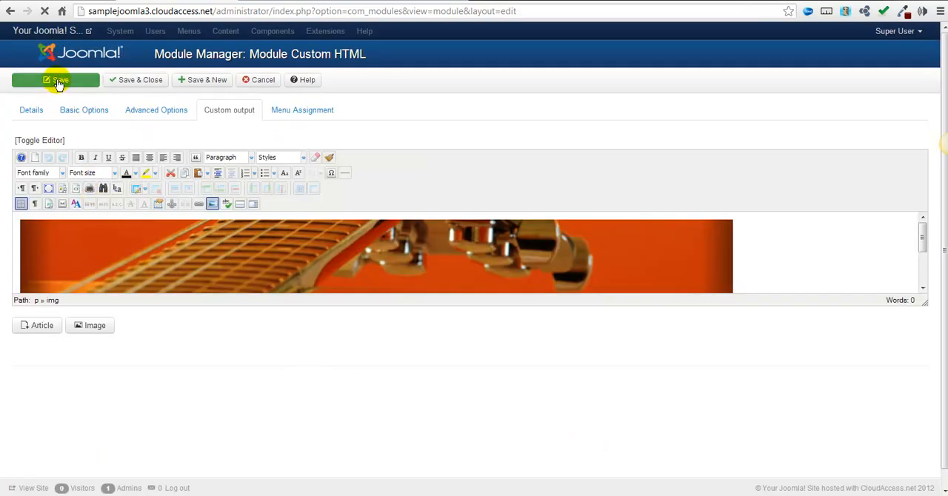
click(58, 80)
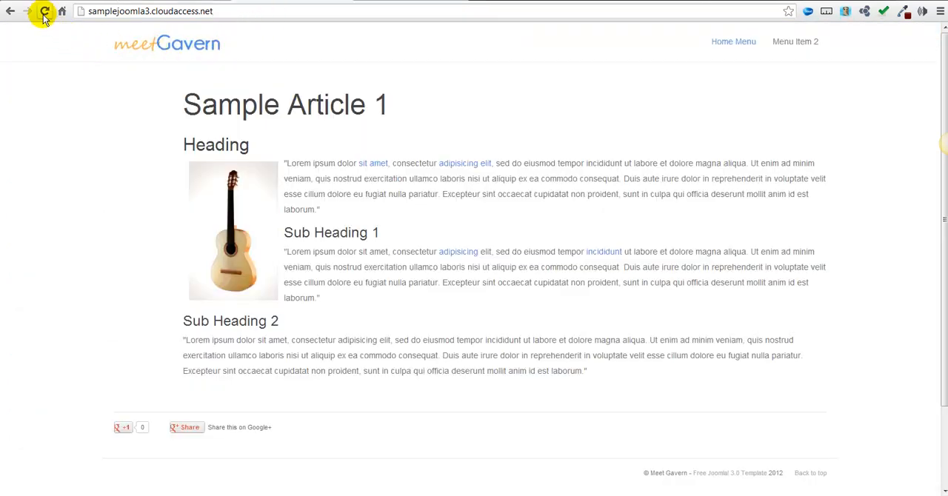
Reload the front page and visit Menu Item 2 to see the banner on both.
click(43, 10)
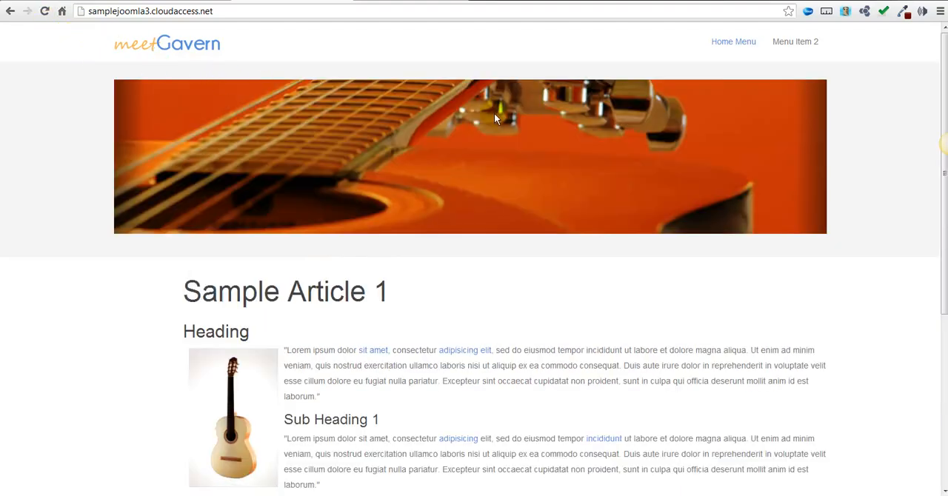
mouse_move(772, 41)
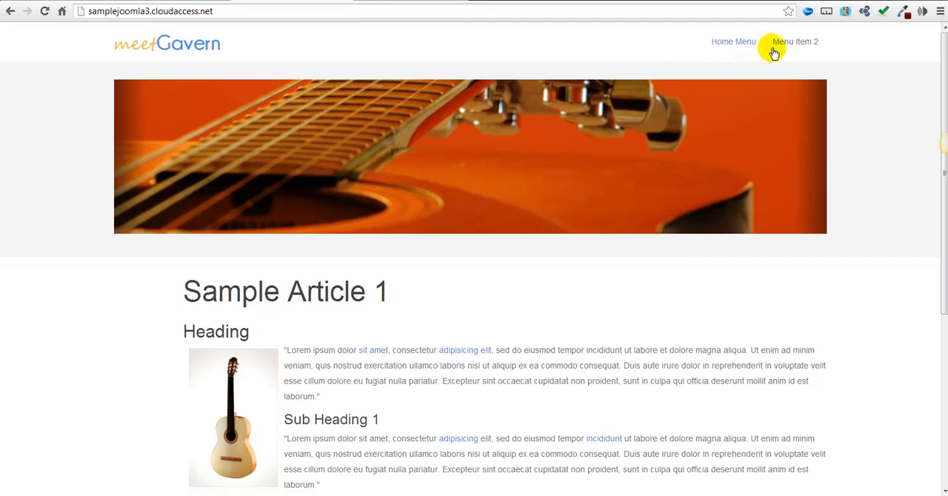
click(794, 42)
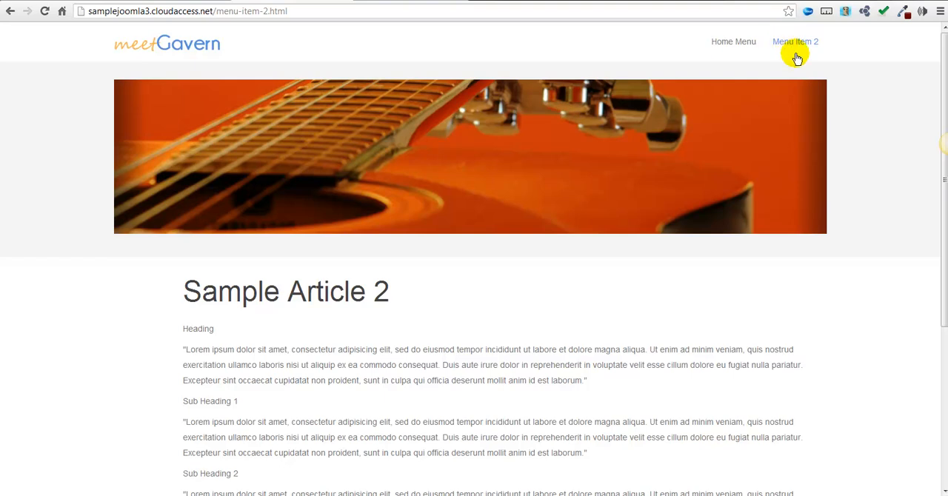
mouse_move(453, 55)
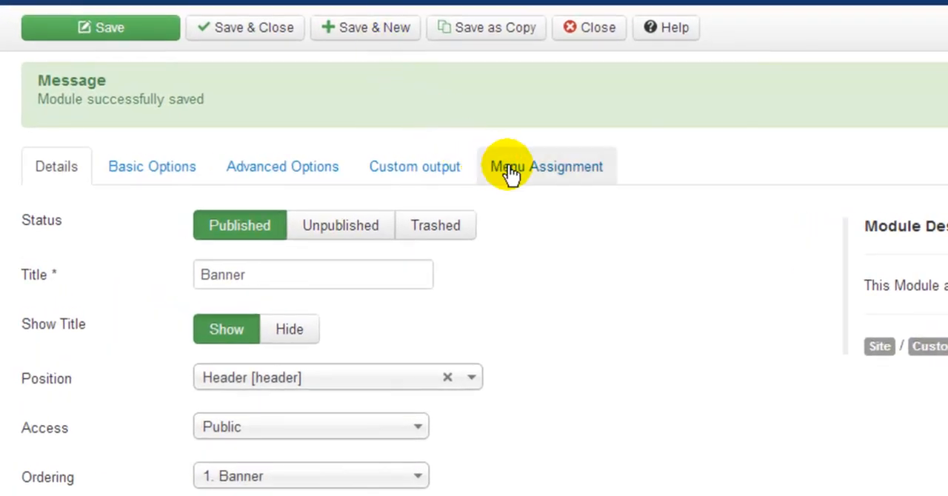
Set Menu Assignment to 'Only on the pages selected' and uncheck Menu Item 2.
click(545, 166)
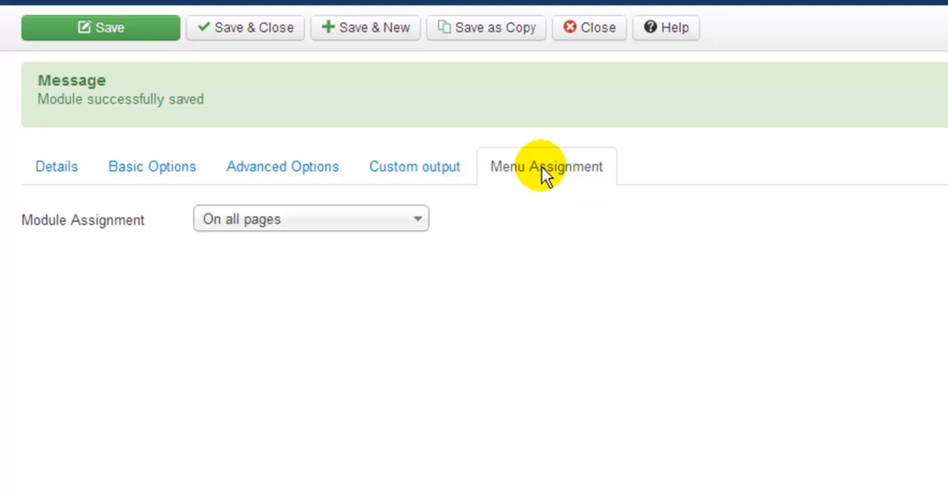
mouse_move(417, 219)
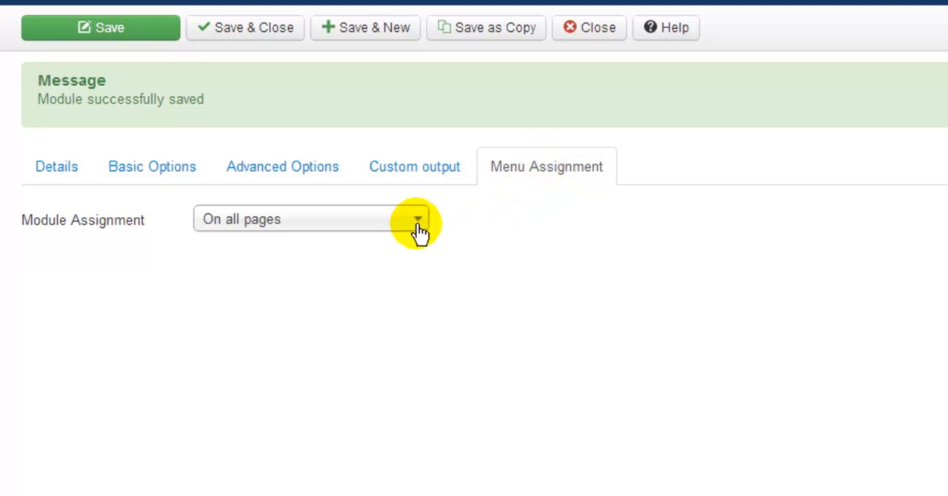
click(418, 219)
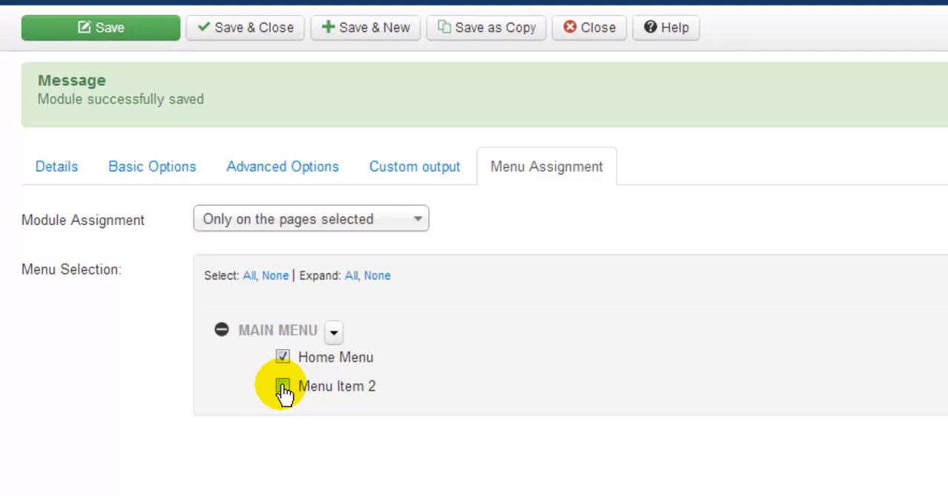
click(281, 385)
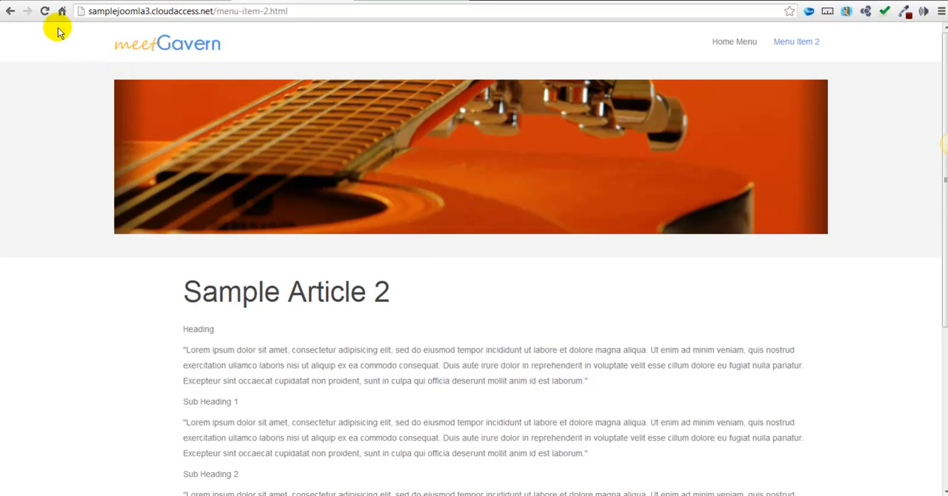
Reload Menu Item 2 and visit Home Menu to confirm the banner shows only on Home.
click(45, 10)
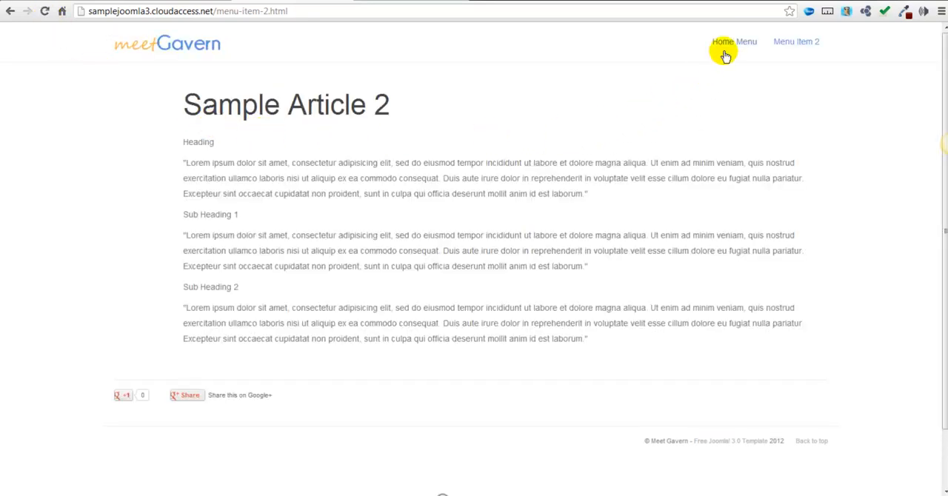
click(734, 42)
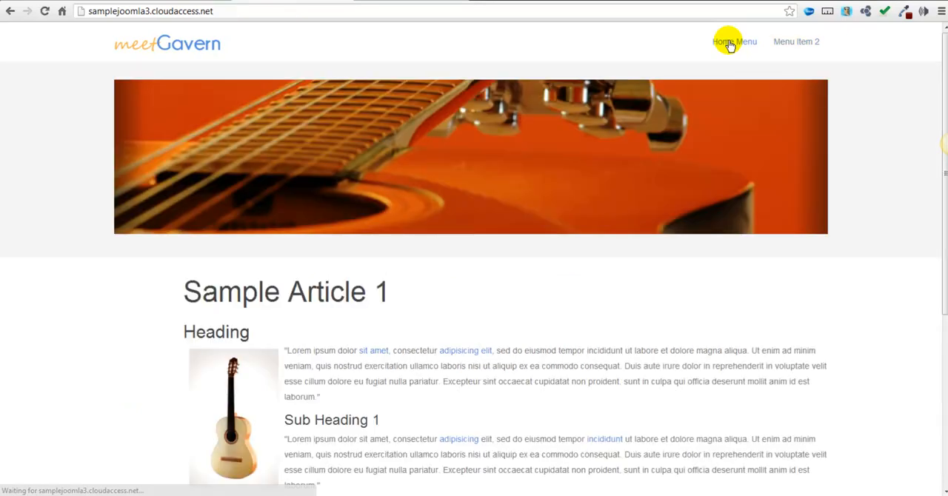